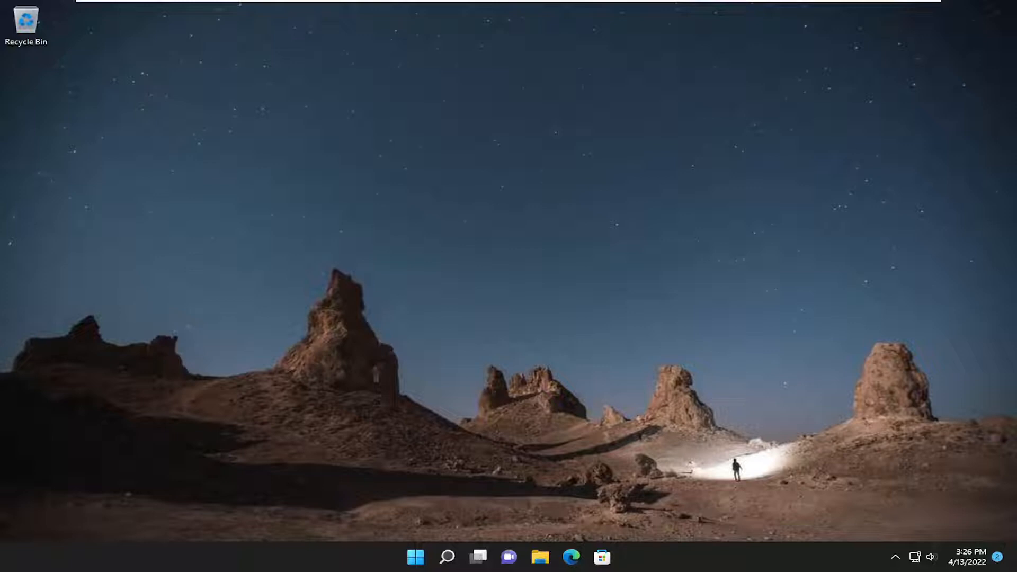
mouse_move(482, 240)
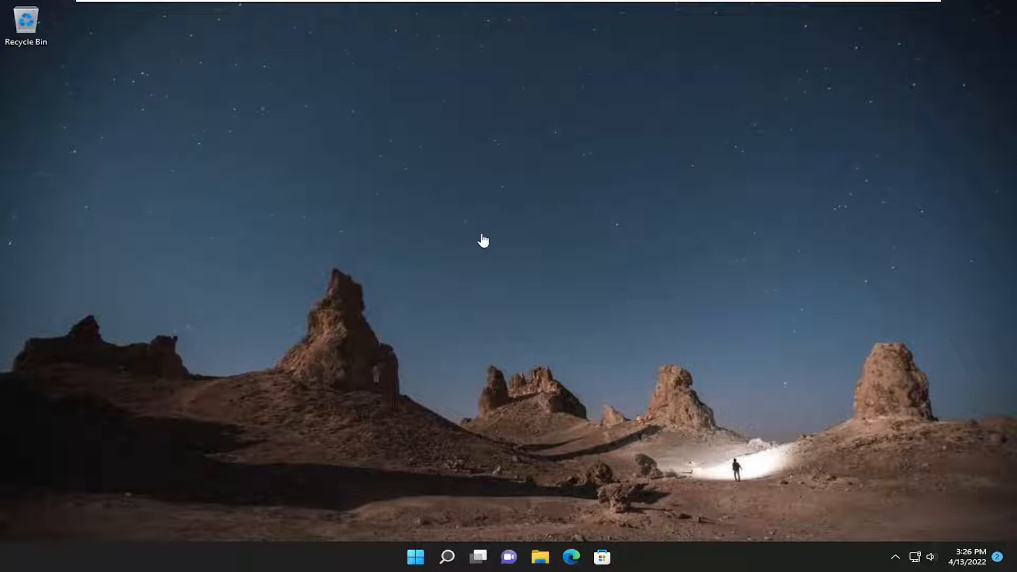
Search Windows for 'local security' to find the Local Security Policy app
click(446, 556)
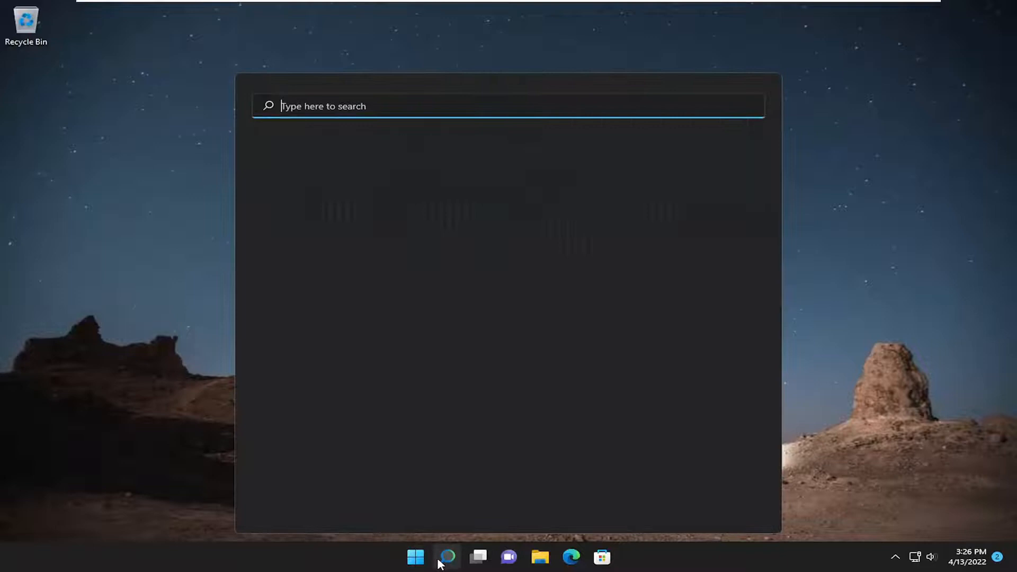
text(local secyu)
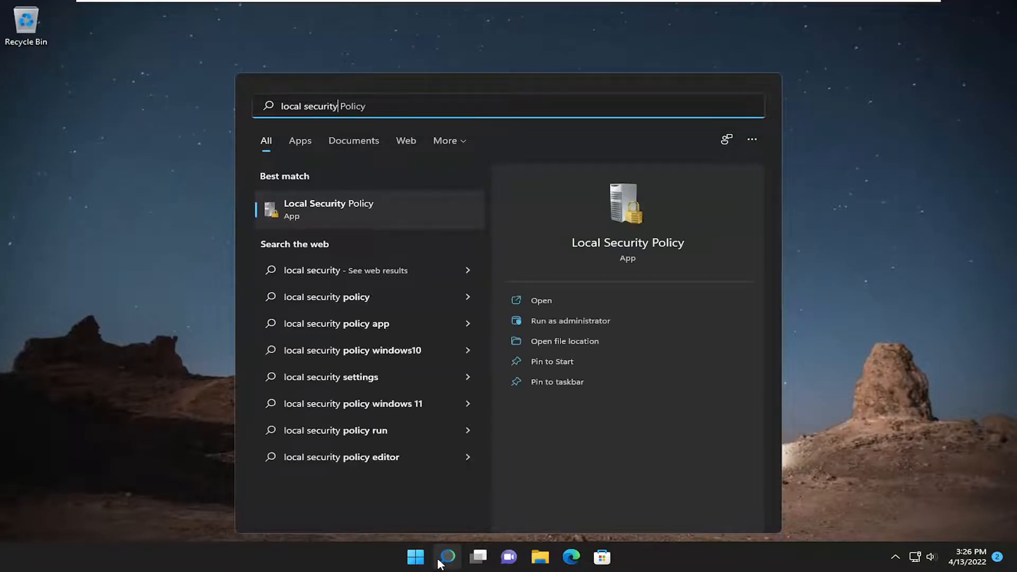
mouse_move(319, 213)
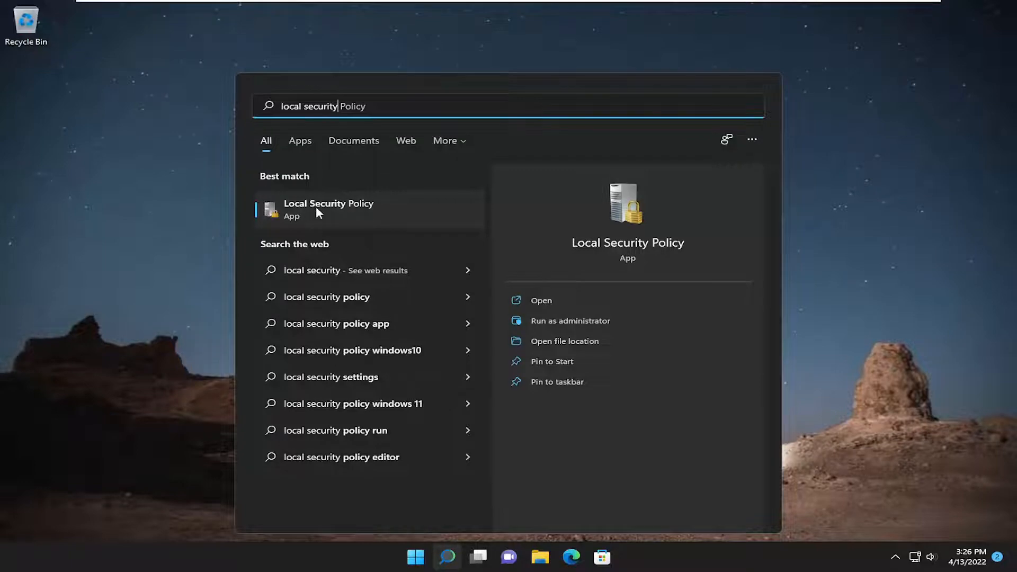
Launch Local Security Policy and show the Account Policies > Password Policy settings
click(329, 209)
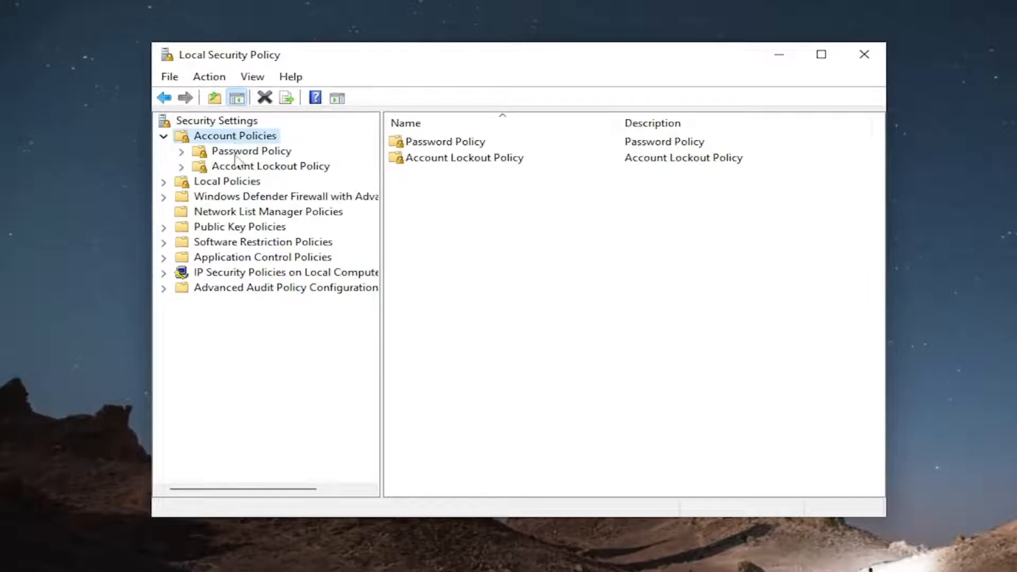
click(445, 142)
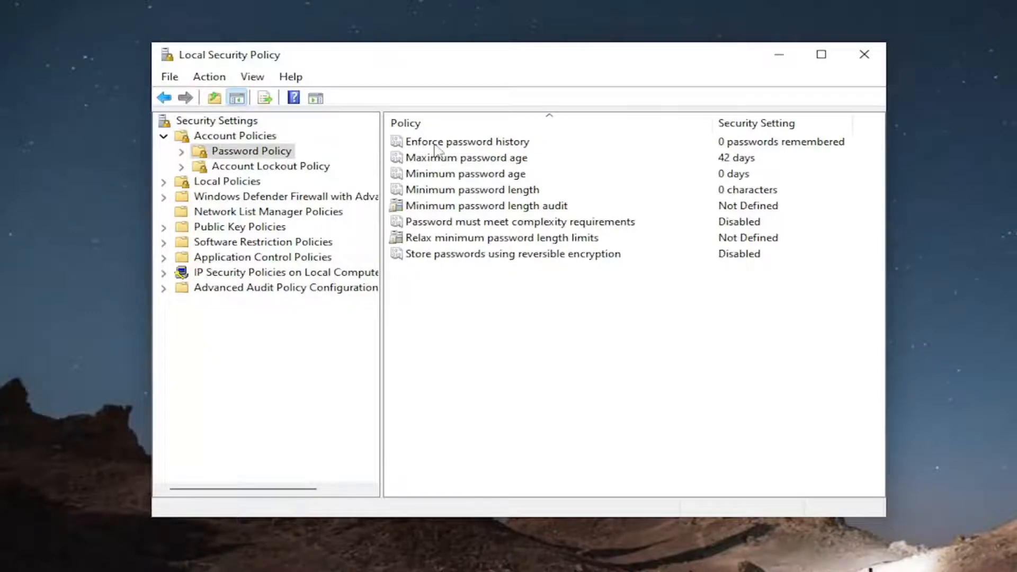
double_click(467, 141)
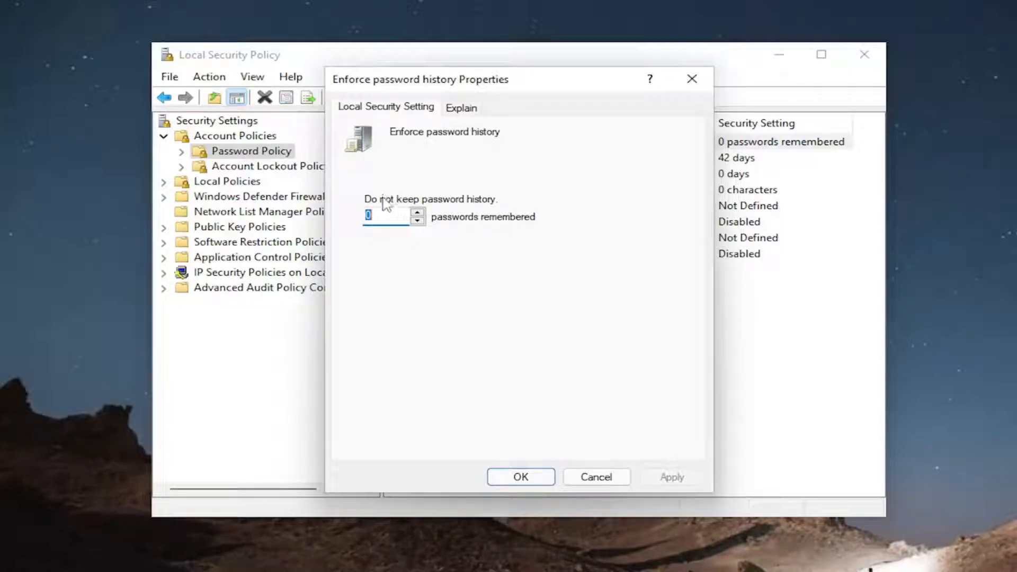
mouse_move(441, 129)
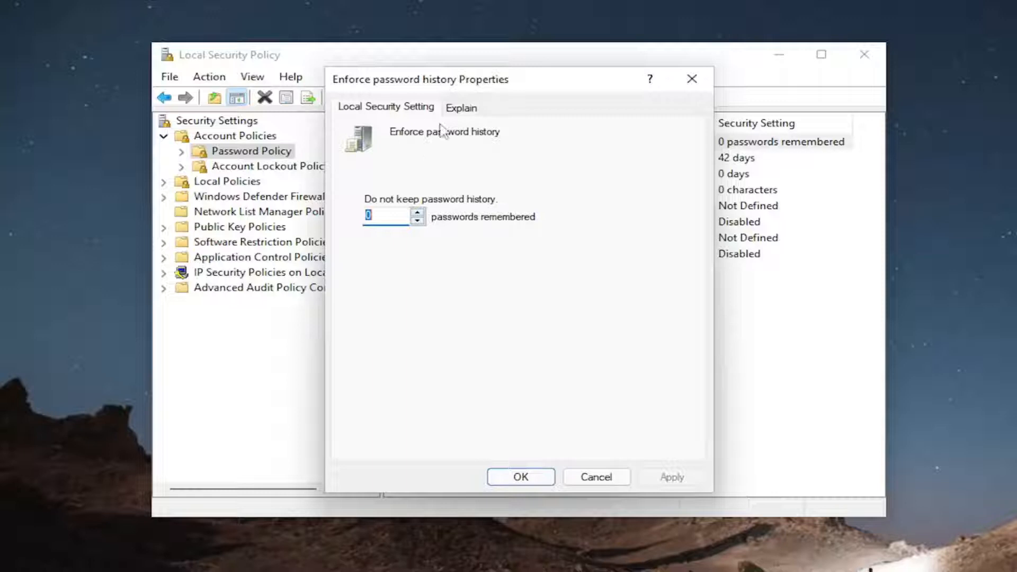
mouse_move(665, 160)
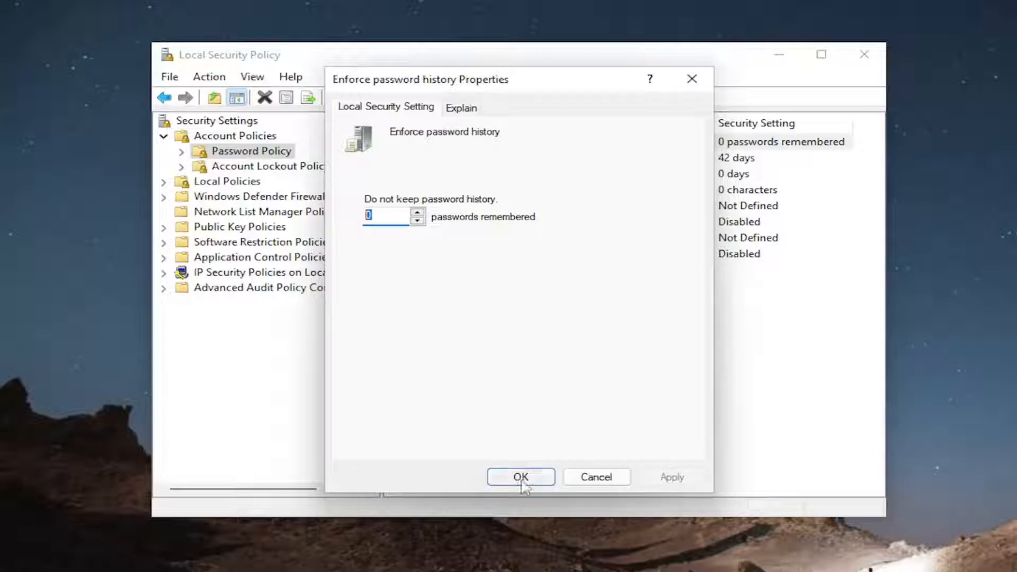
click(520, 476)
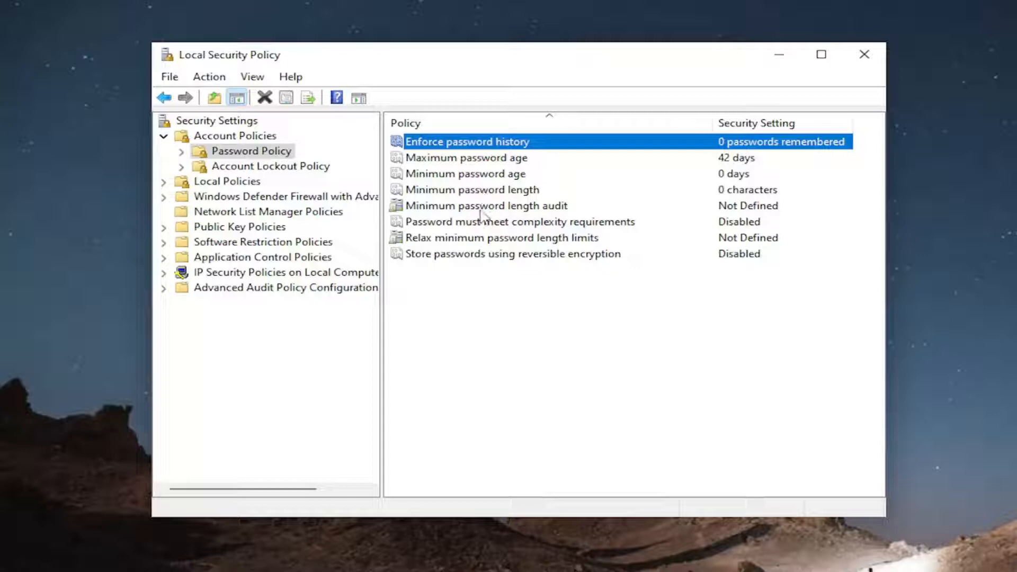
Set 'Password must meet complexity requirements' to Enabled and save it
double_click(517, 221)
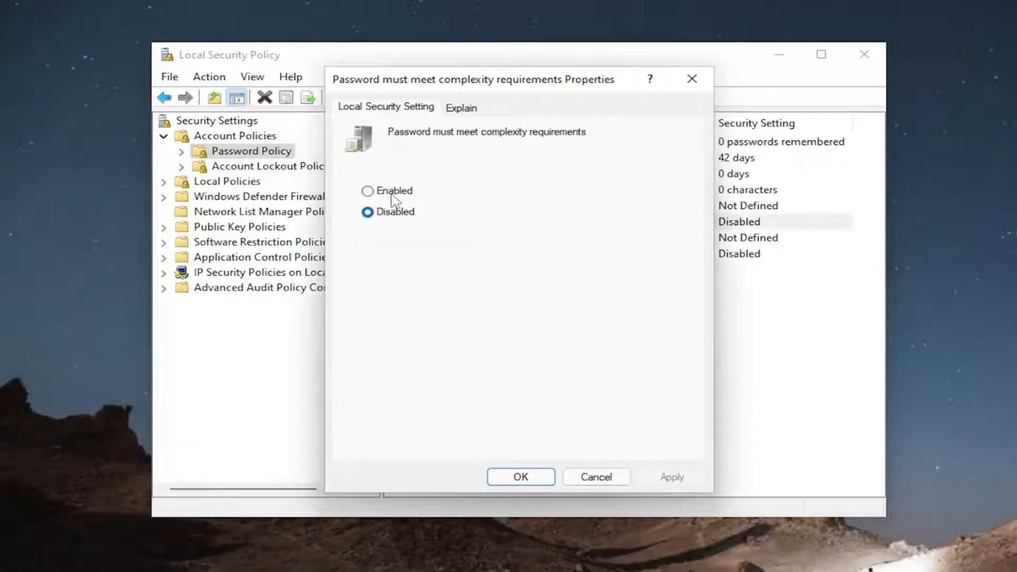
click(460, 108)
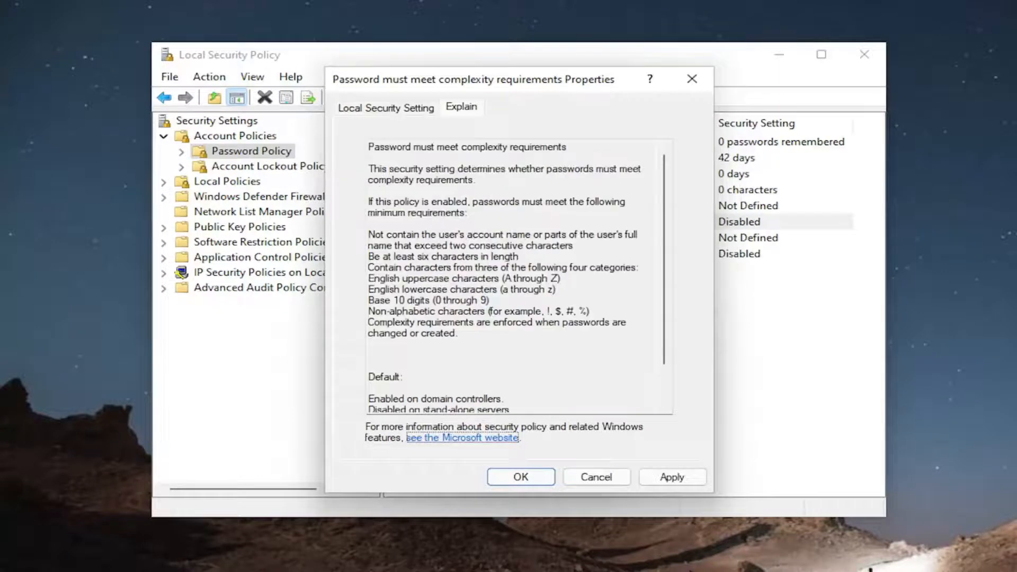
click(385, 107)
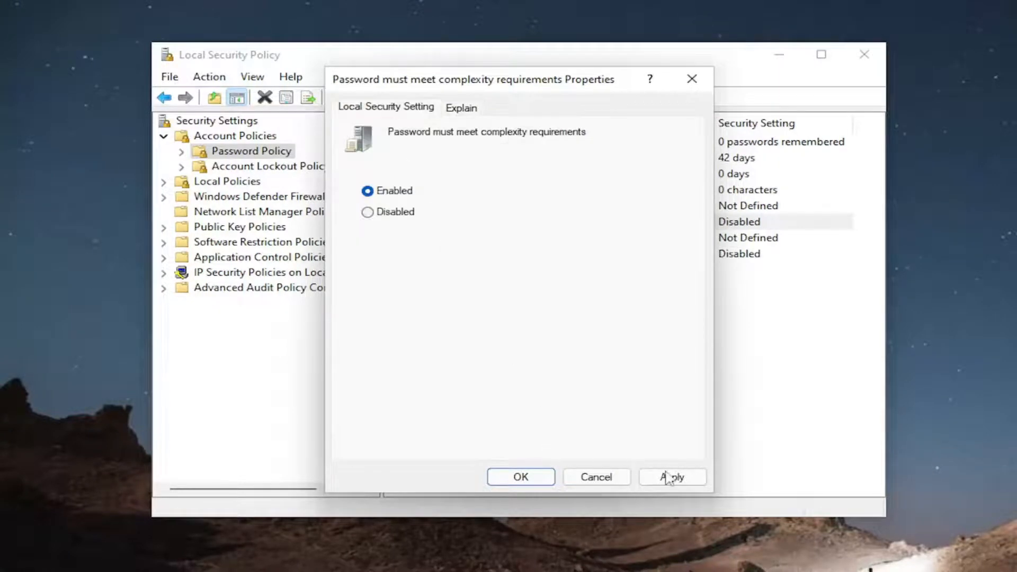
click(520, 477)
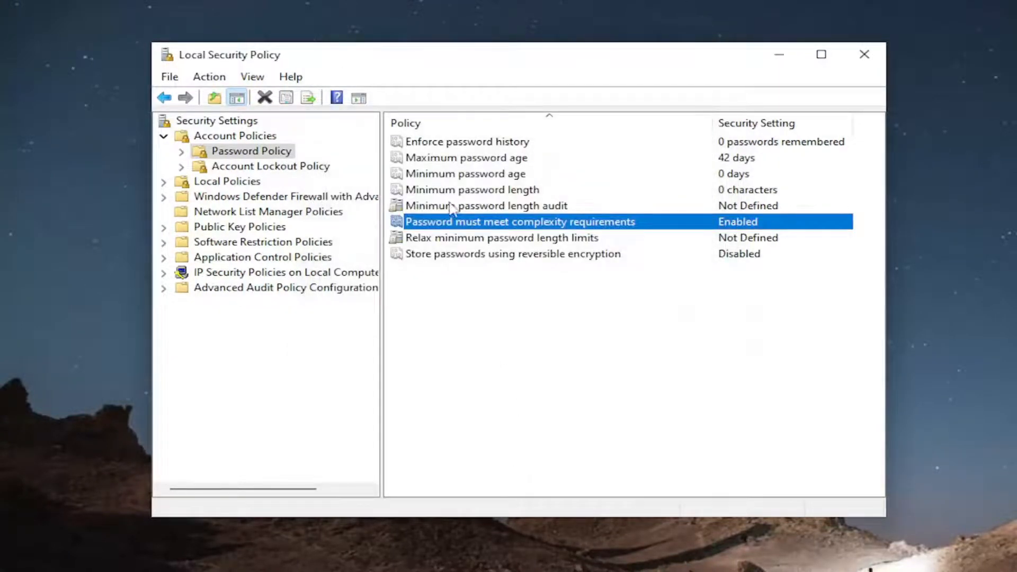
mouse_move(360, 177)
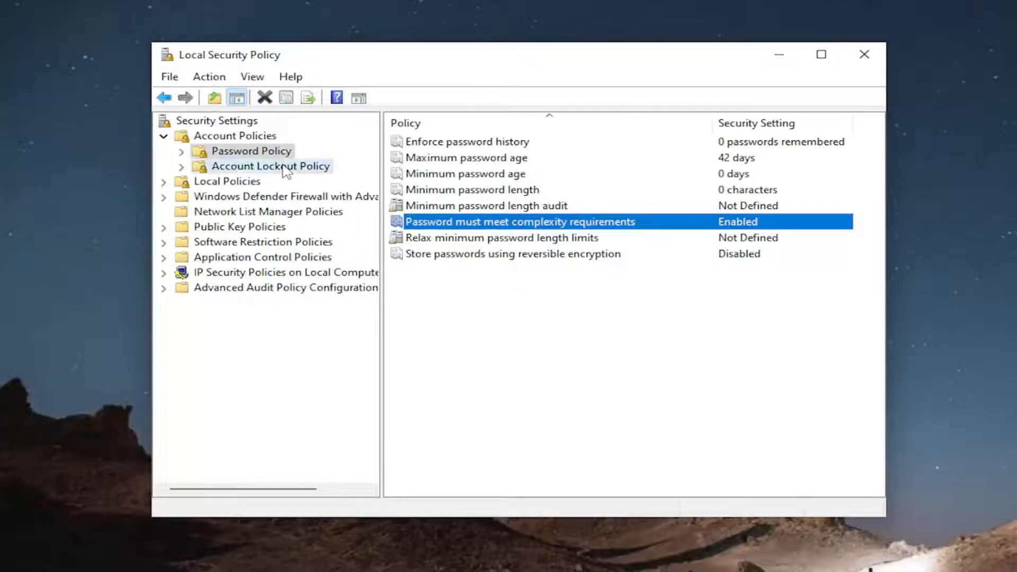
click(270, 166)
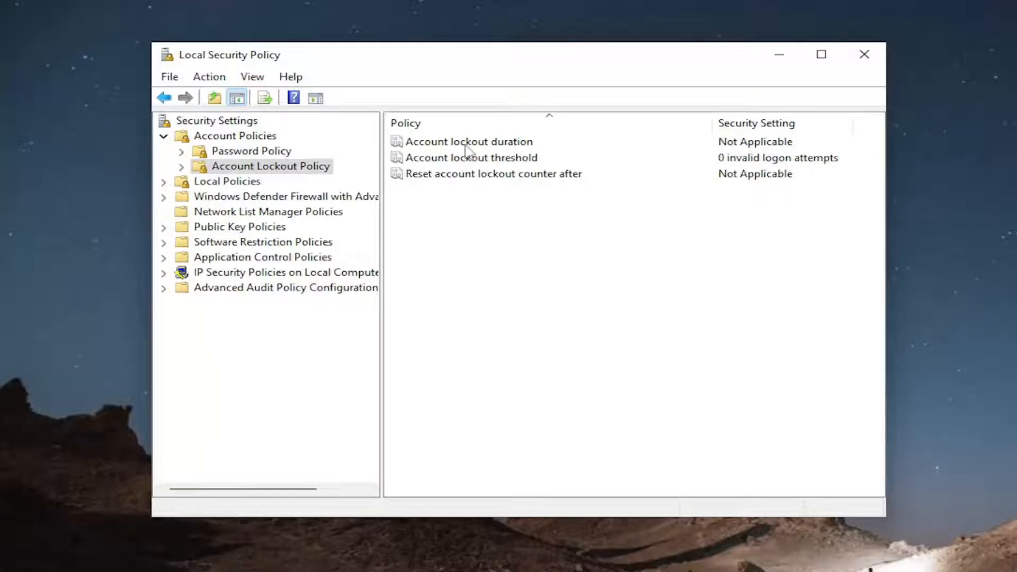
double_click(468, 141)
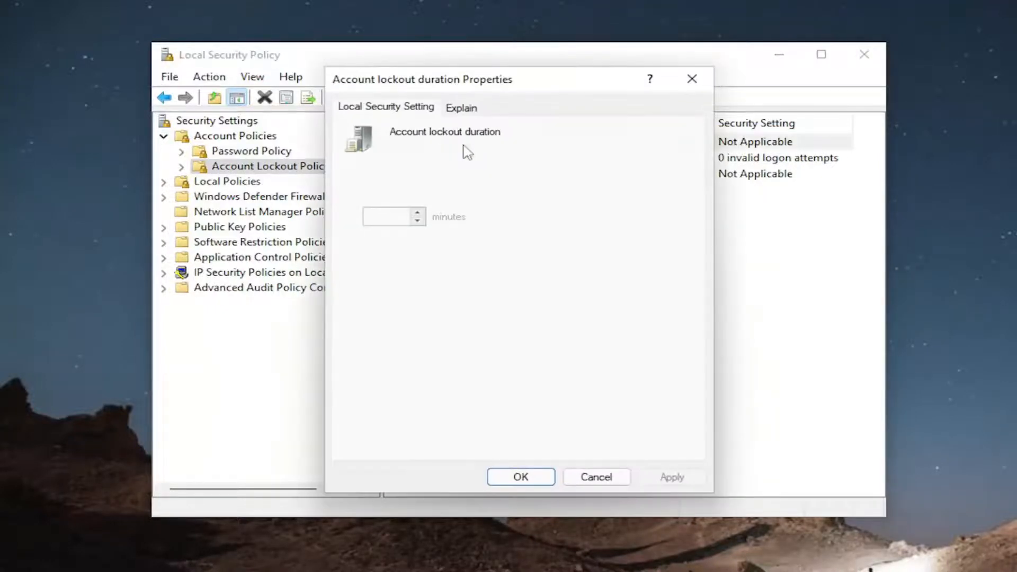
mouse_move(386, 144)
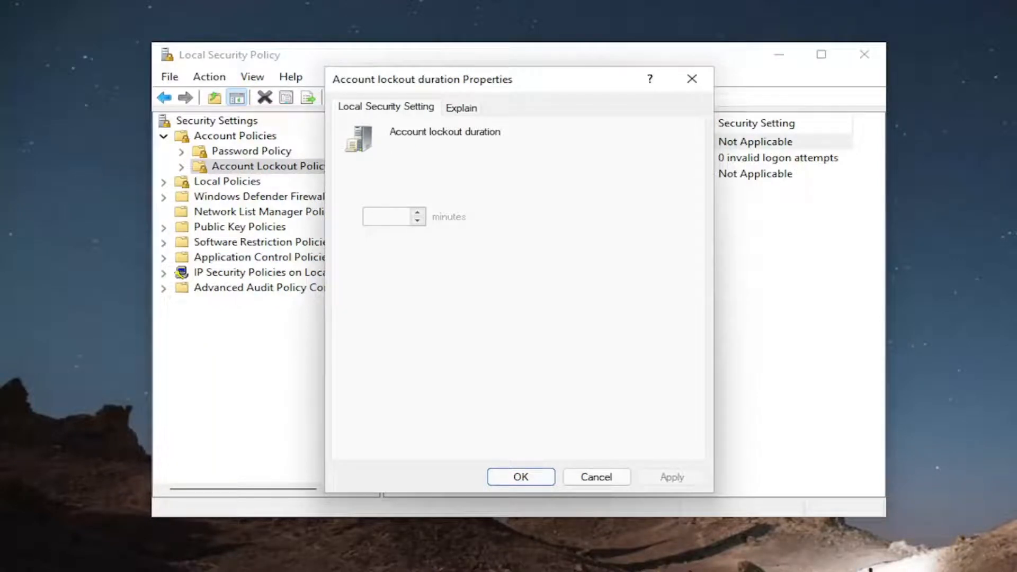
mouse_move(430, 189)
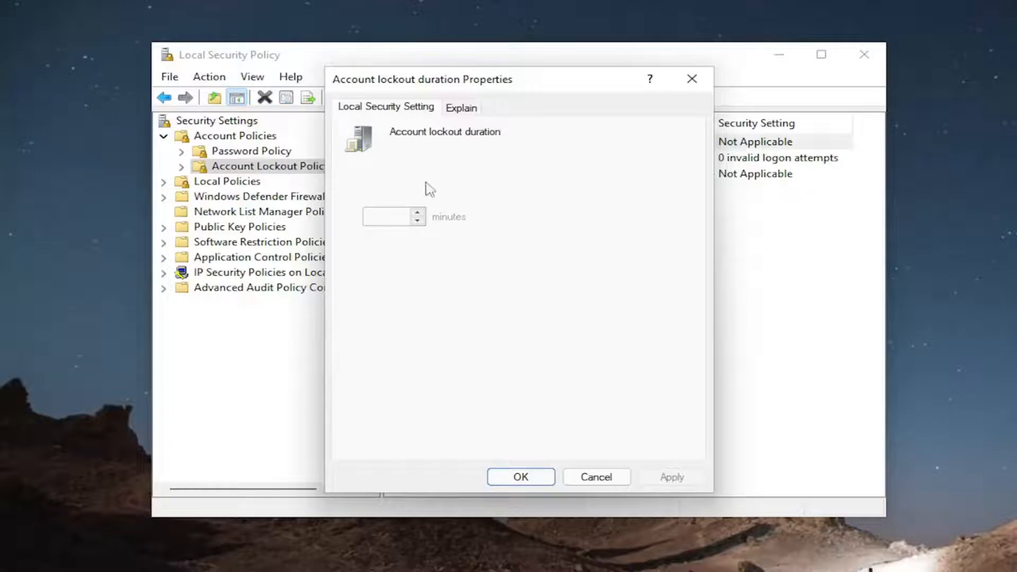
mouse_move(487, 213)
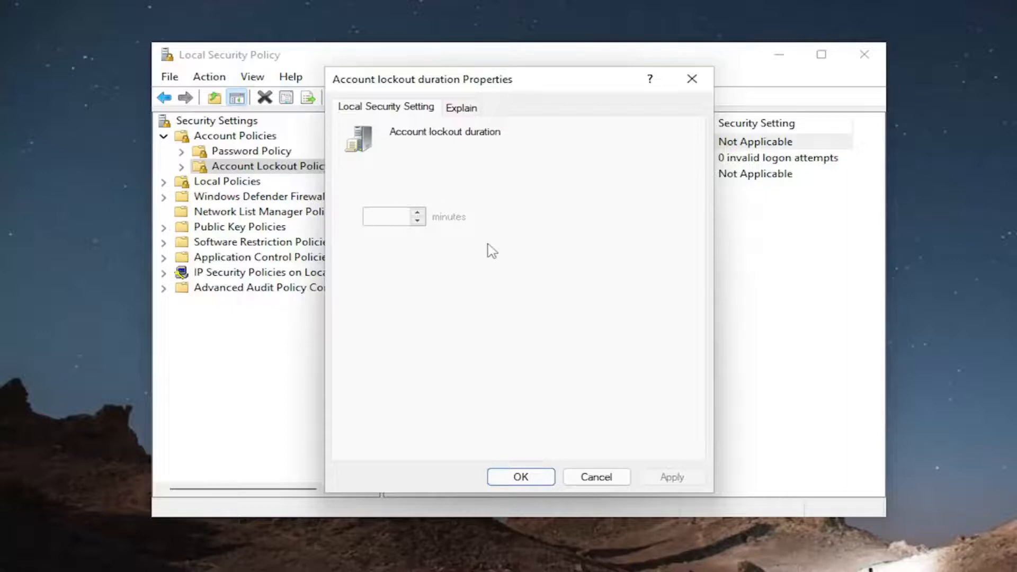
mouse_move(790, 352)
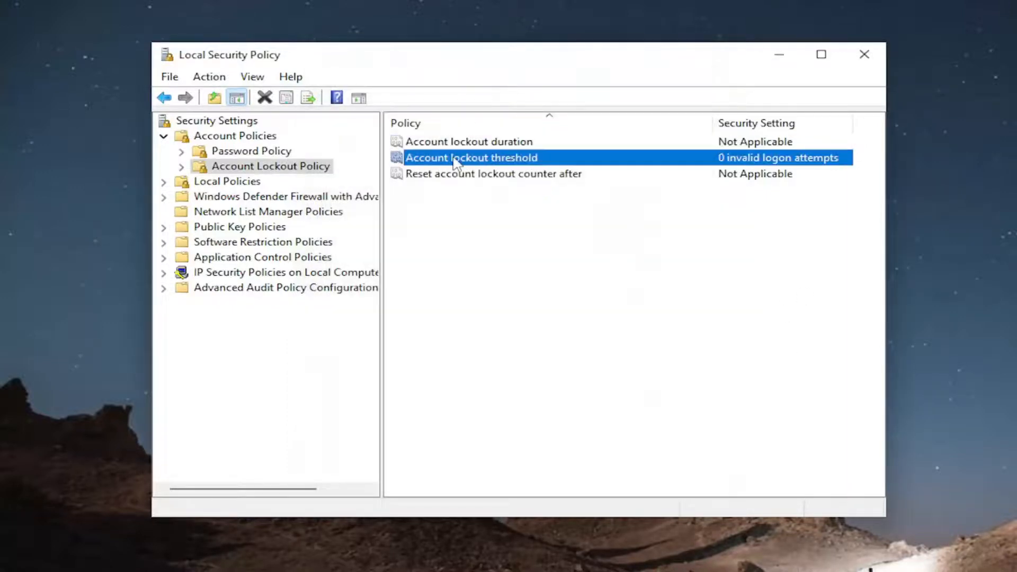
double_click(471, 156)
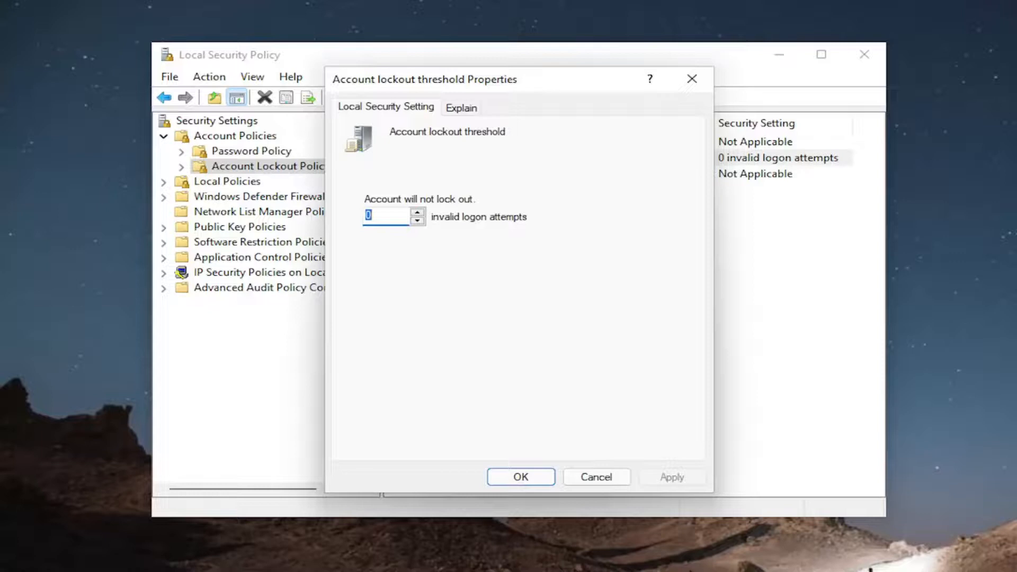
mouse_move(501, 317)
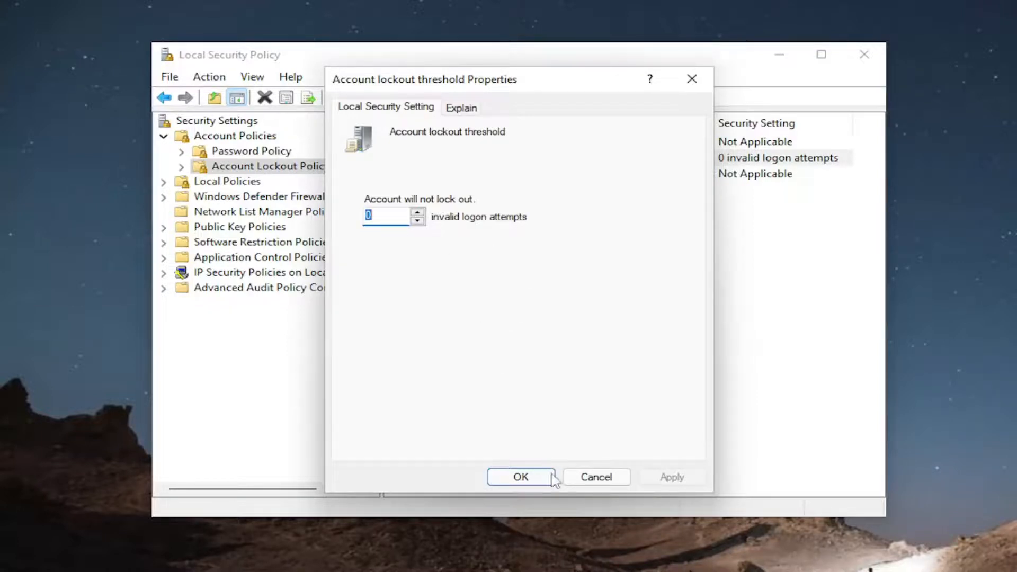
click(520, 477)
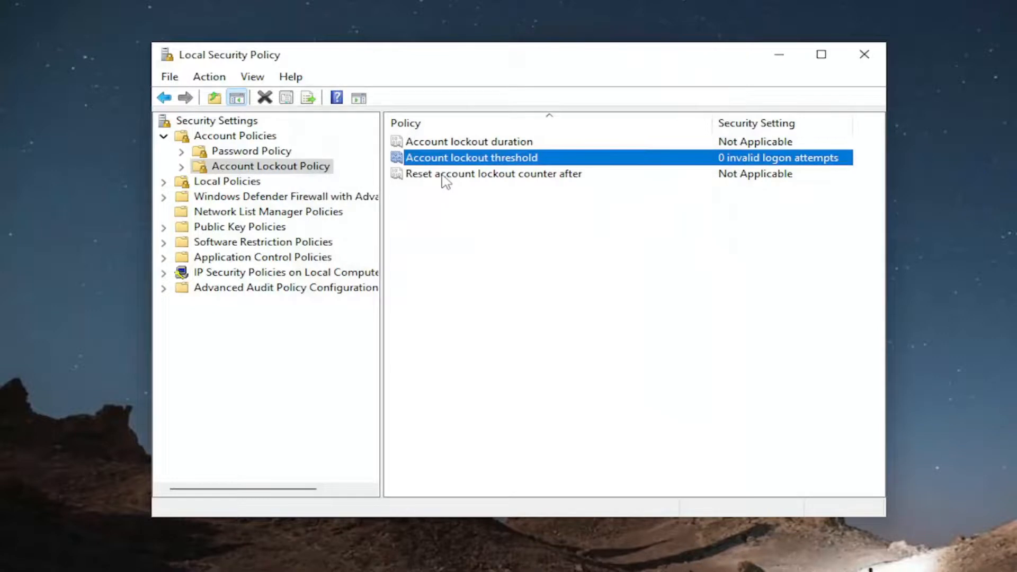
Review 'Reset account lockout counter after', return to Password Policy, and close the console
double_click(493, 173)
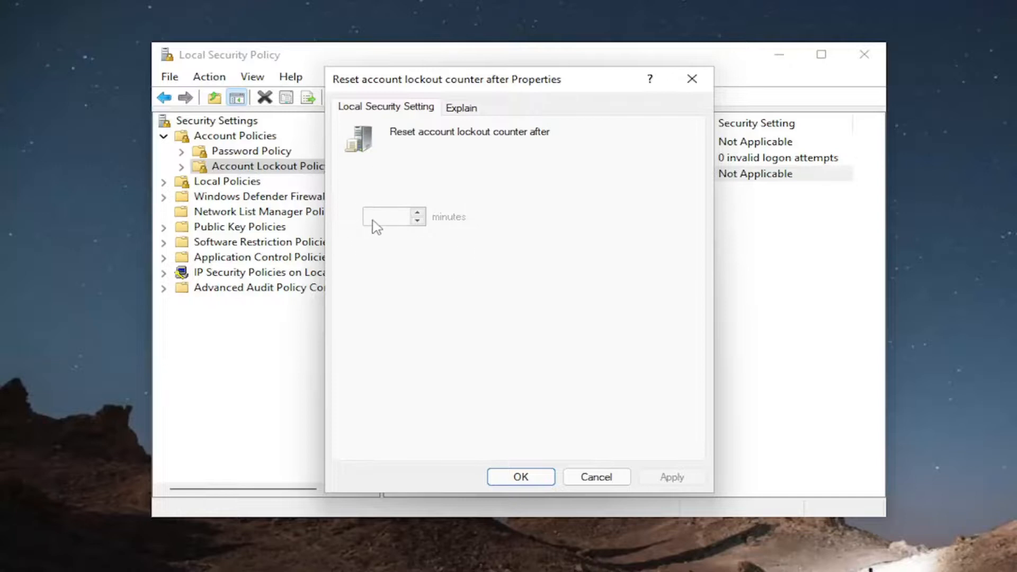
mouse_move(394, 233)
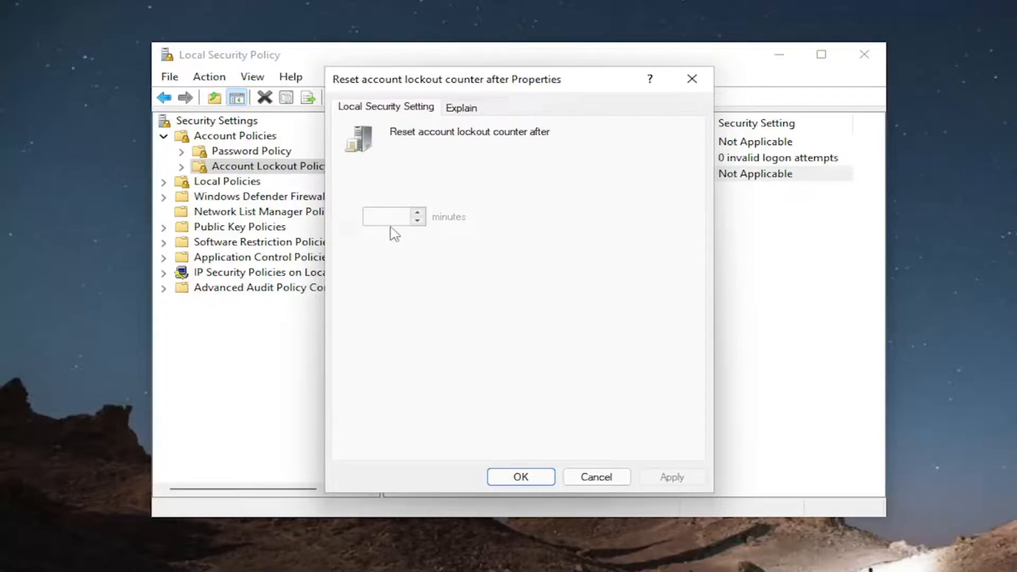
mouse_move(369, 251)
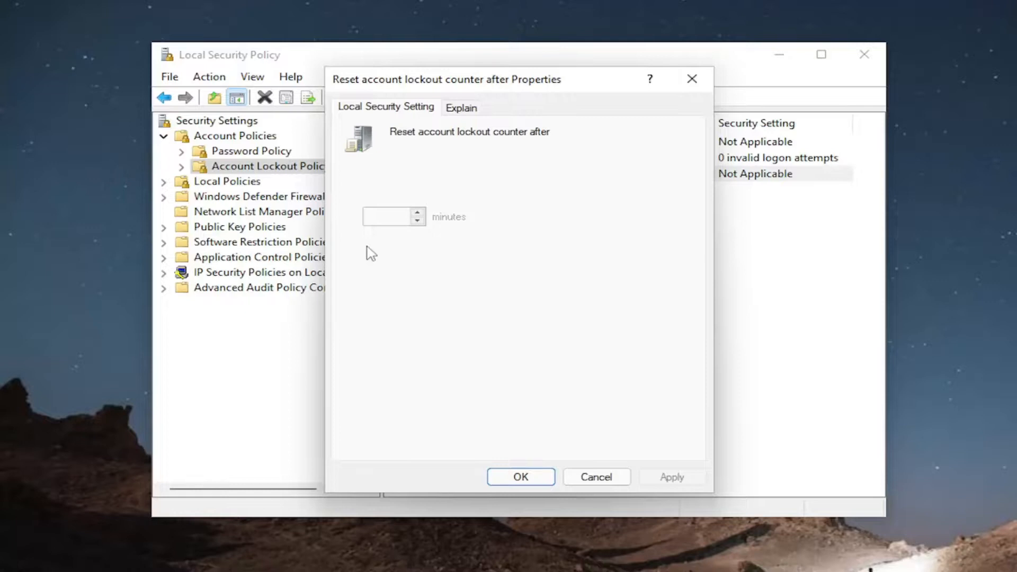
mouse_move(559, 222)
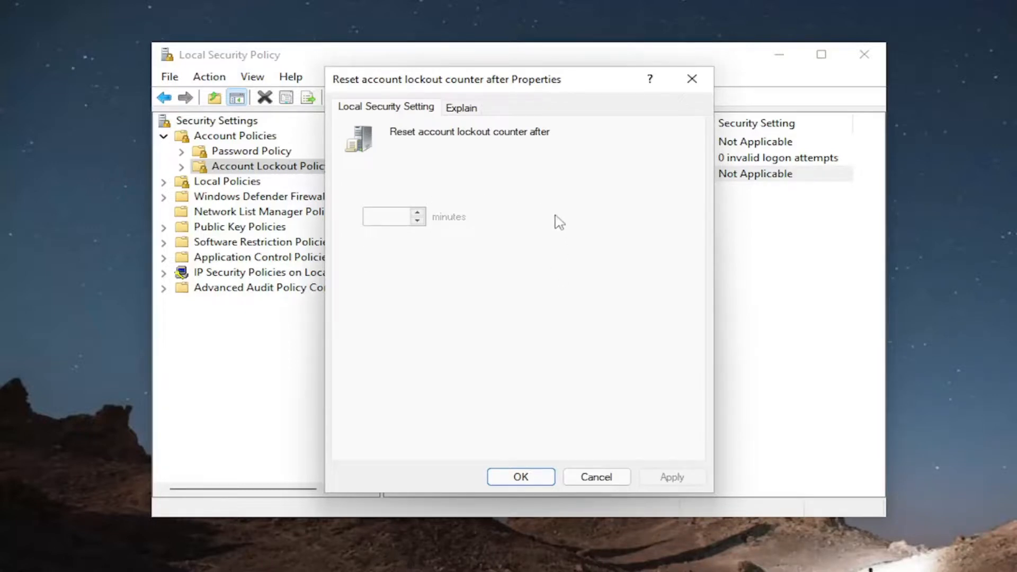
mouse_move(443, 214)
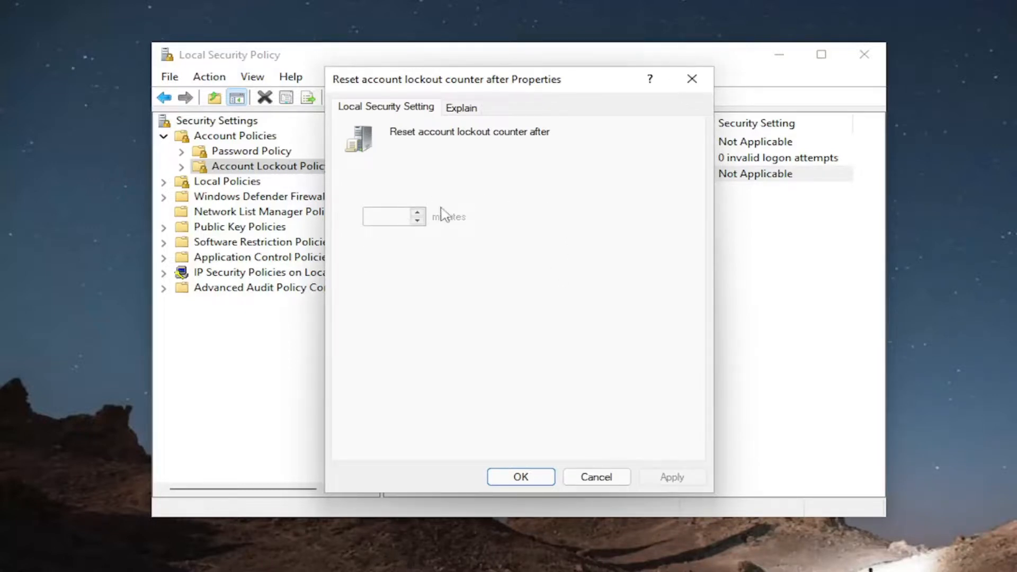
click(595, 477)
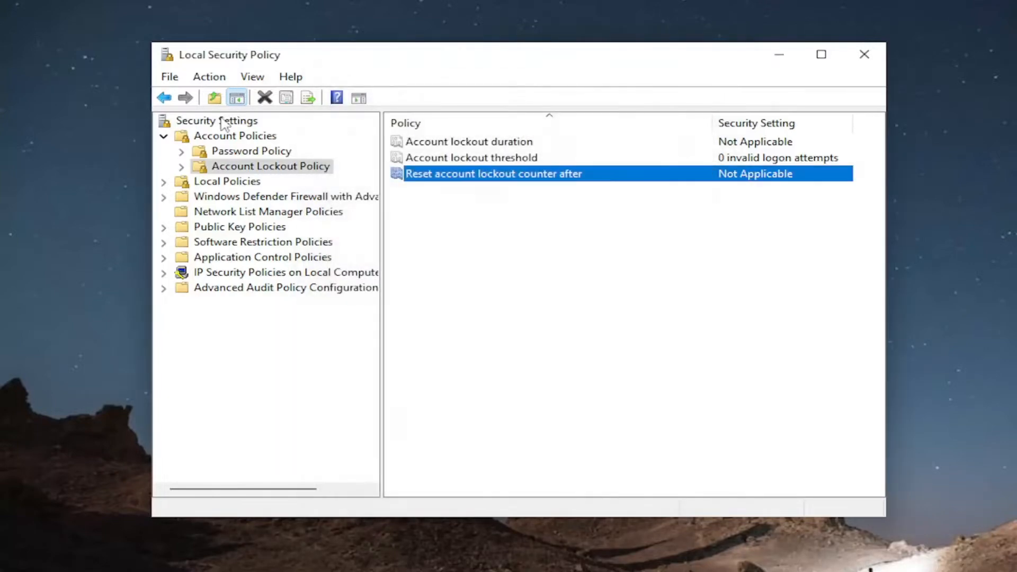
click(251, 150)
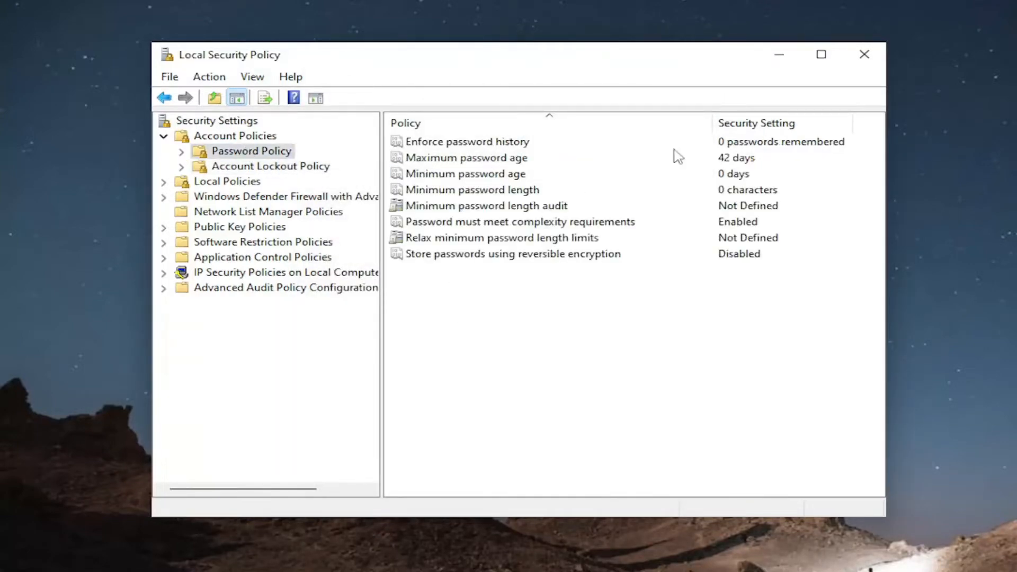
click(863, 54)
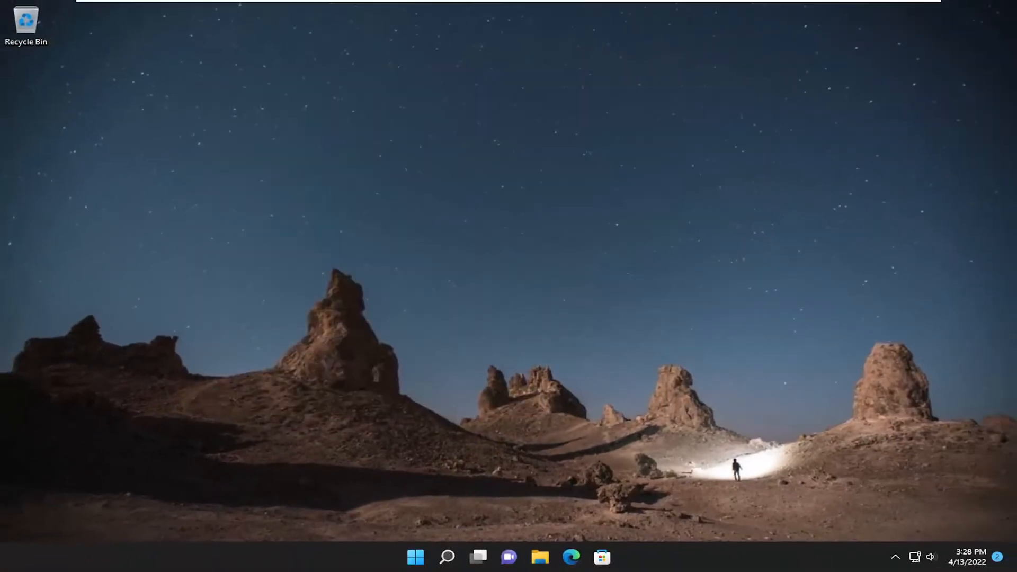